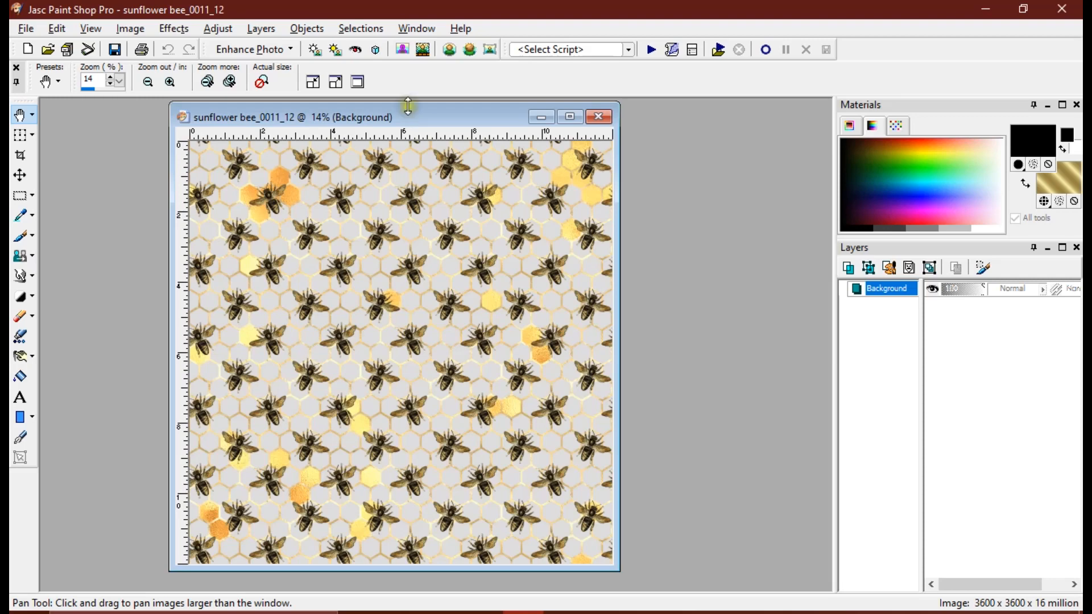
- Duplicate the bee honeycomb image via Window > Duplicate, close the original and minimize the copy
click(416, 28)
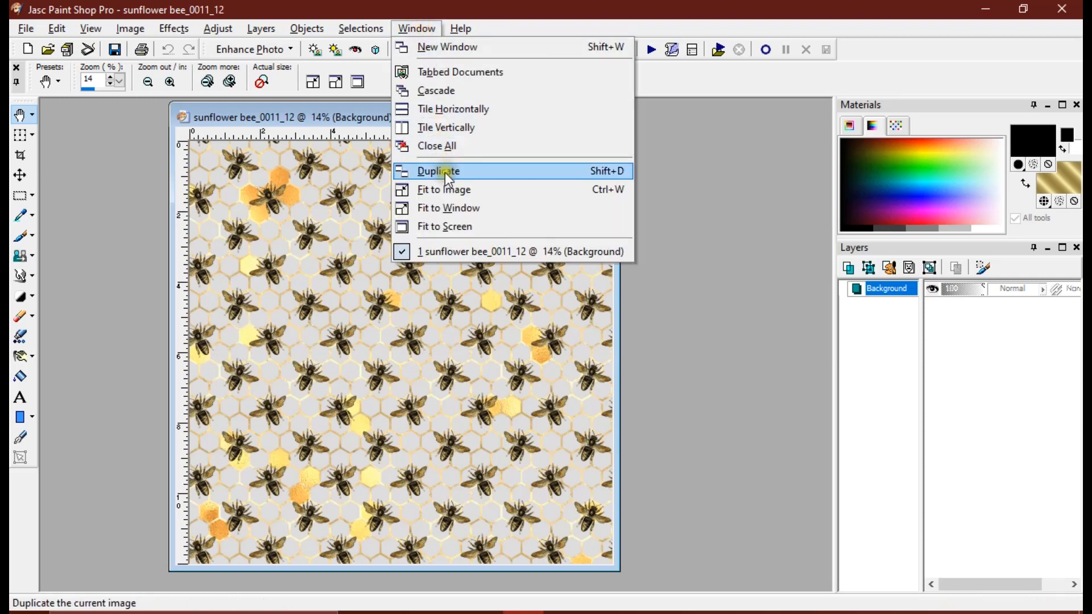
click(437, 172)
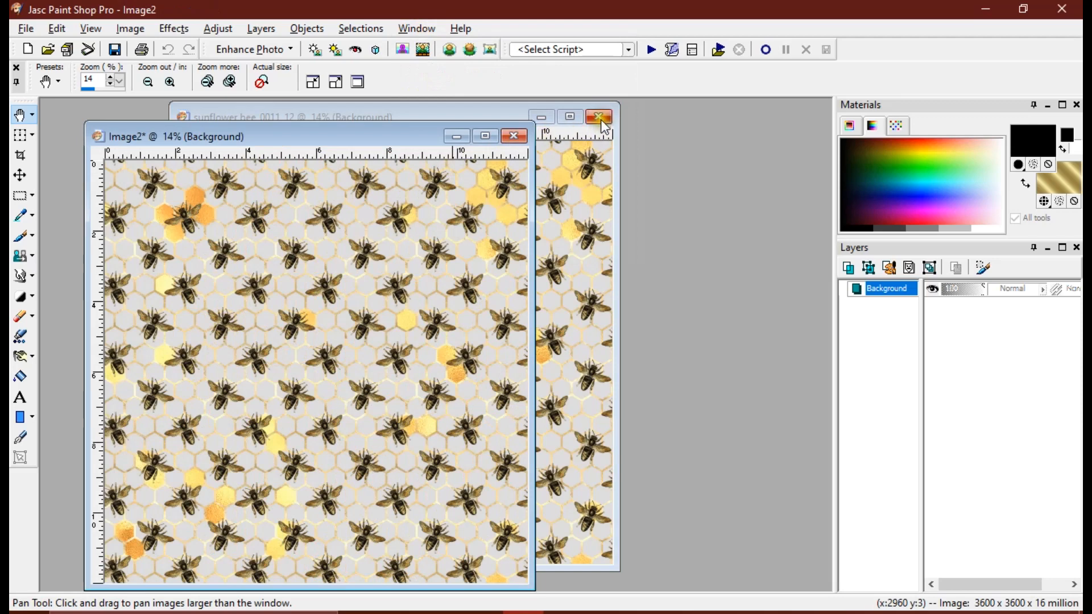
click(597, 116)
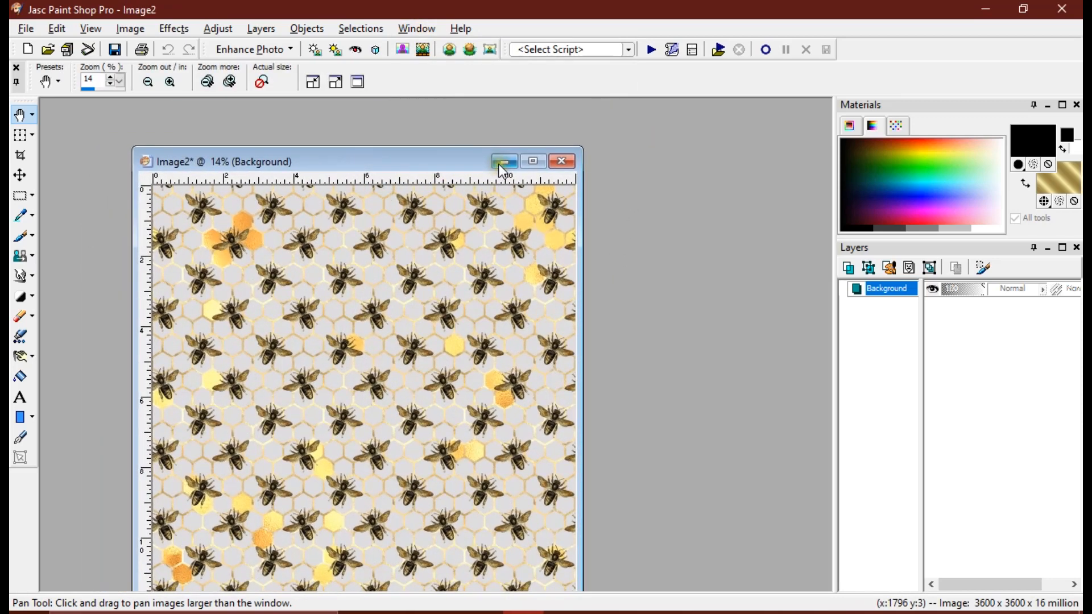
click(504, 160)
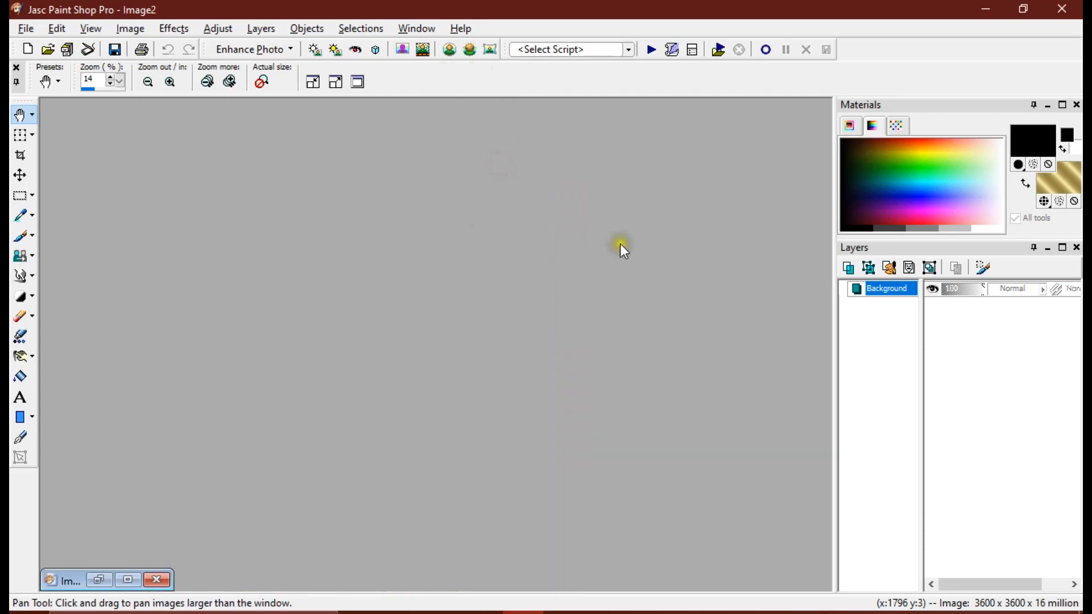
- Create a new 850 × 550 pixel image at 300 ppi with Transparent background
click(26, 49)
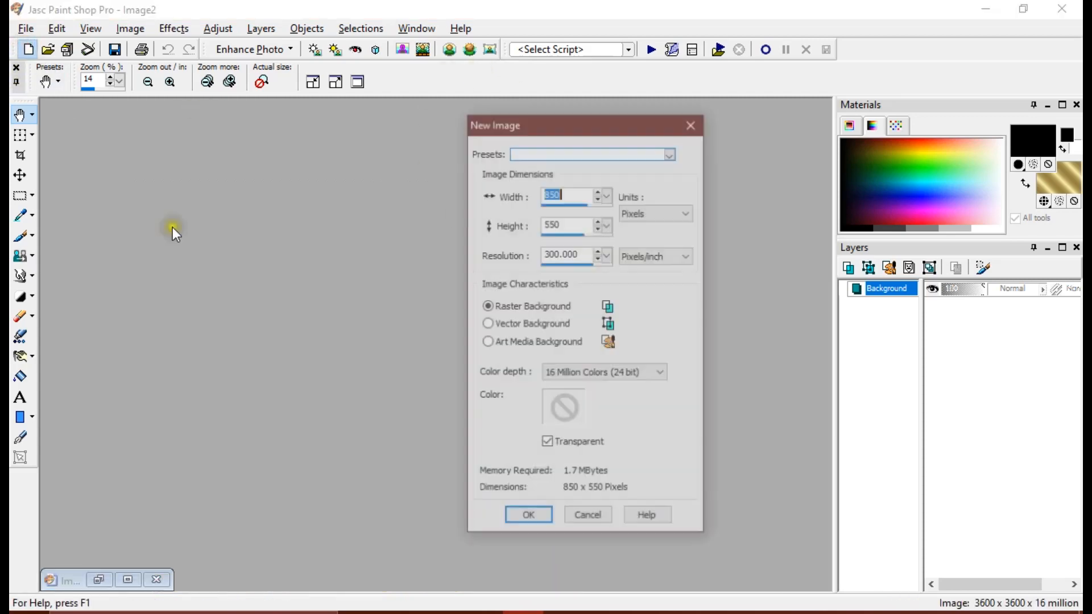
click(527, 515)
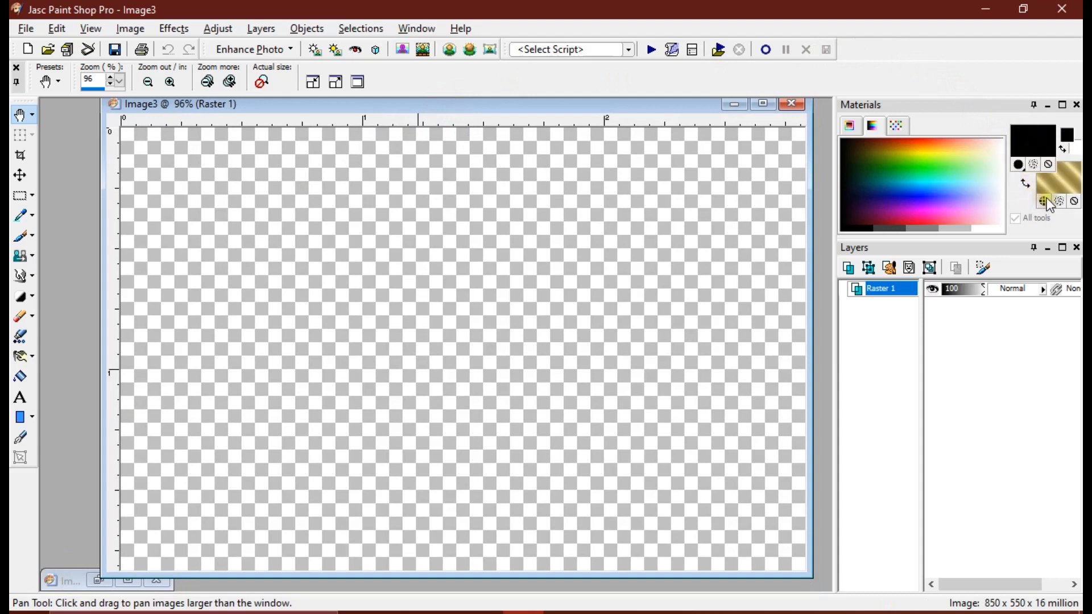
mouse_move(1056, 203)
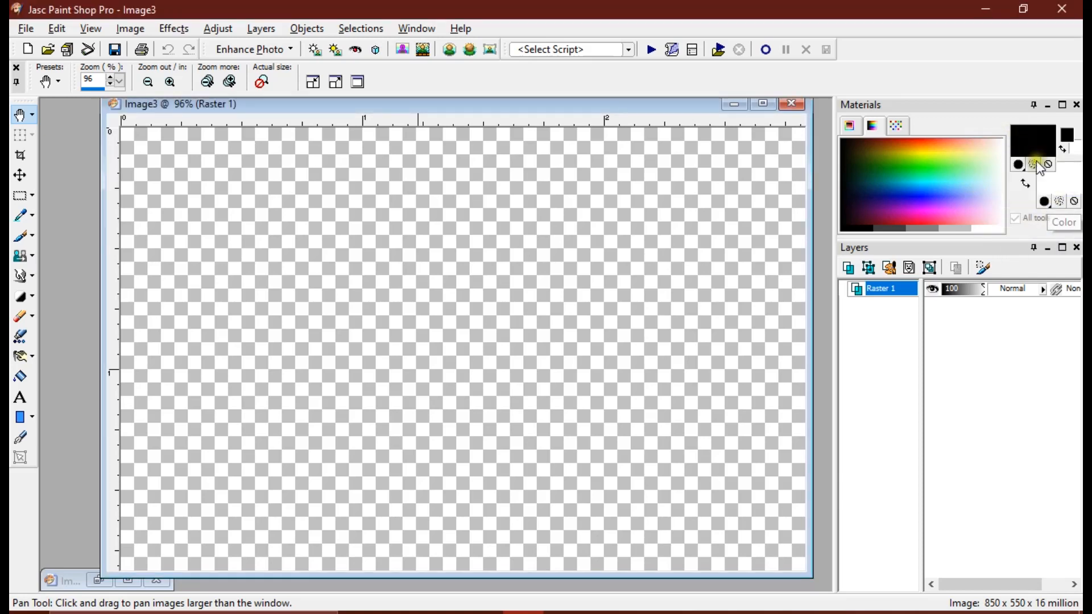
mouse_move(1044, 204)
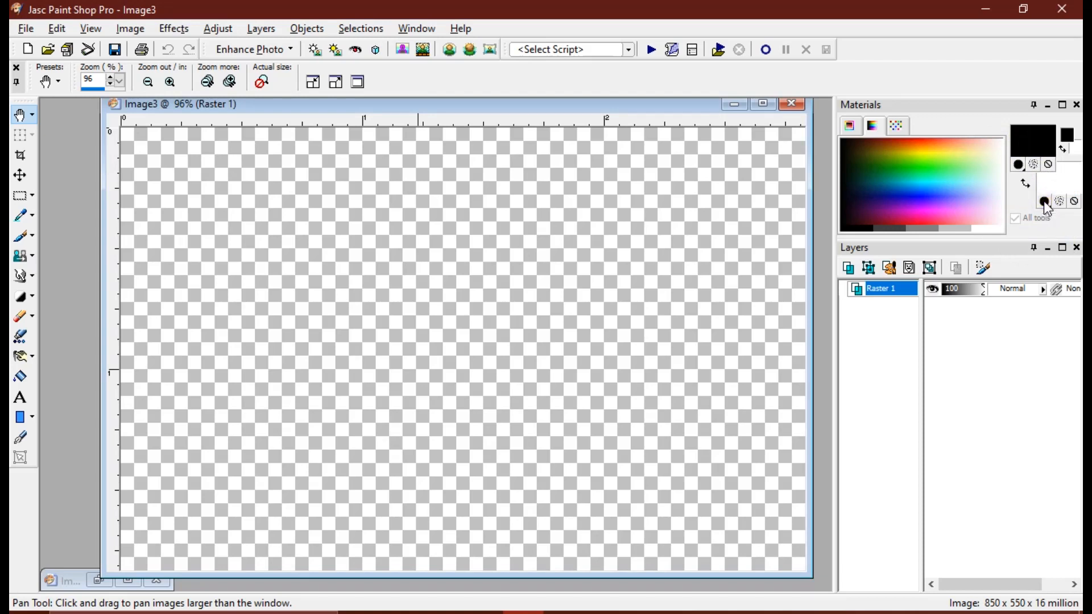
mouse_move(1043, 202)
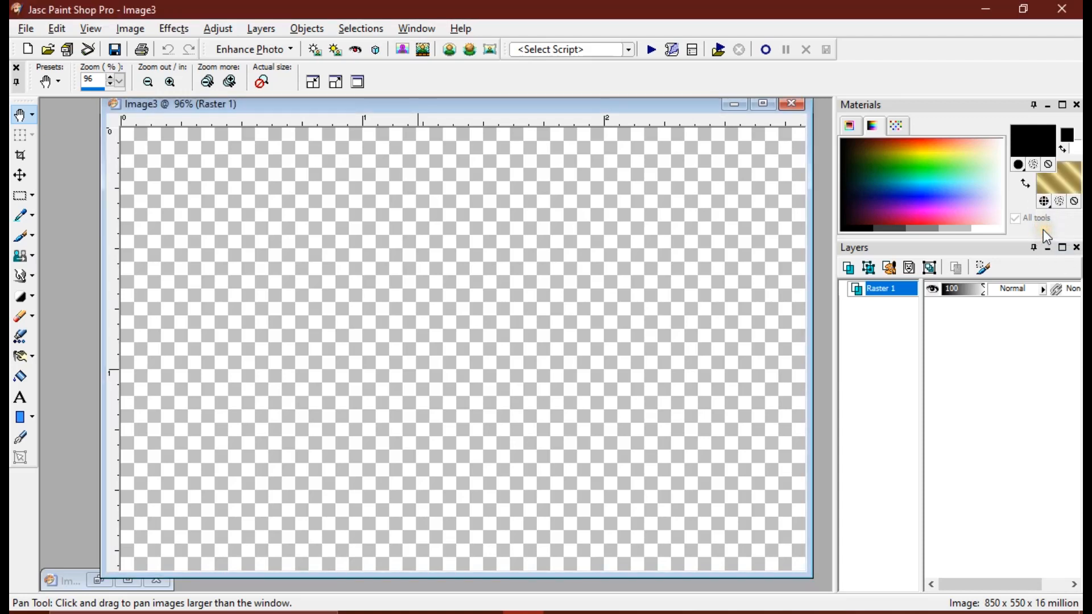
mouse_move(1064, 171)
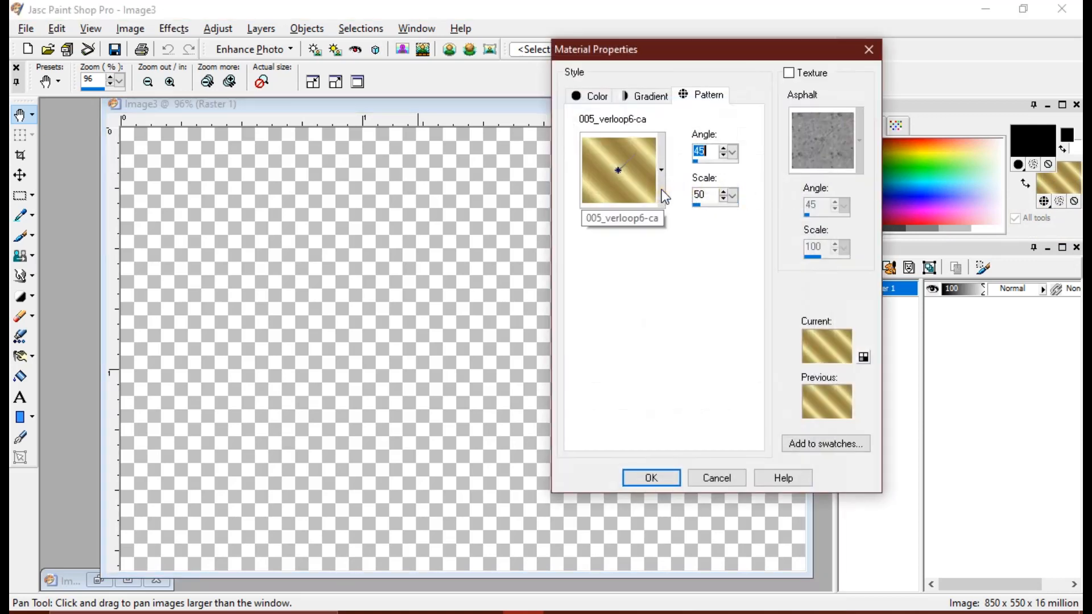
mouse_move(662, 178)
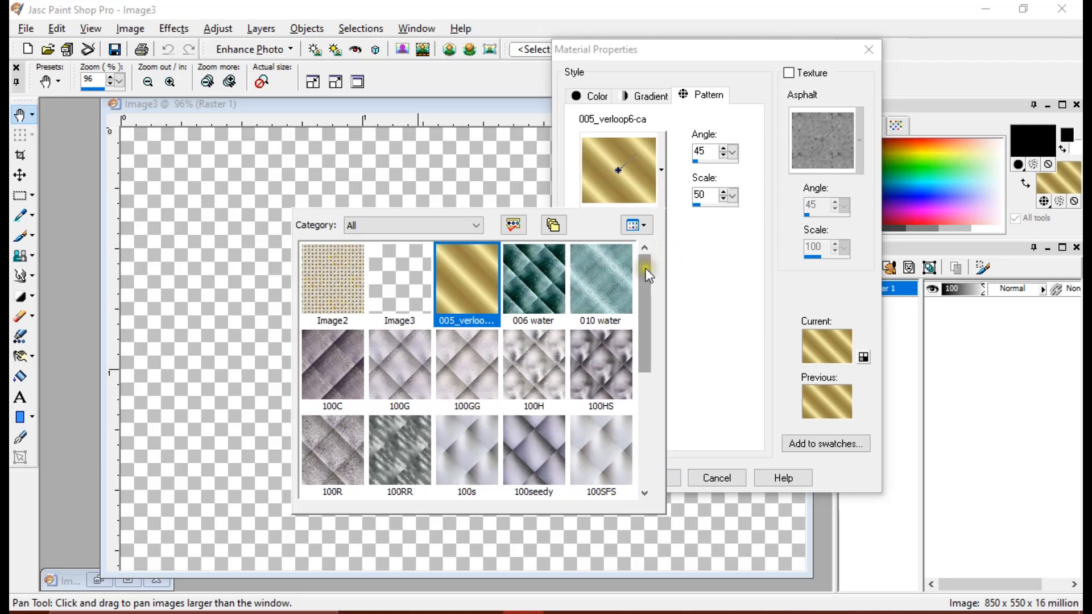
mouse_move(647, 274)
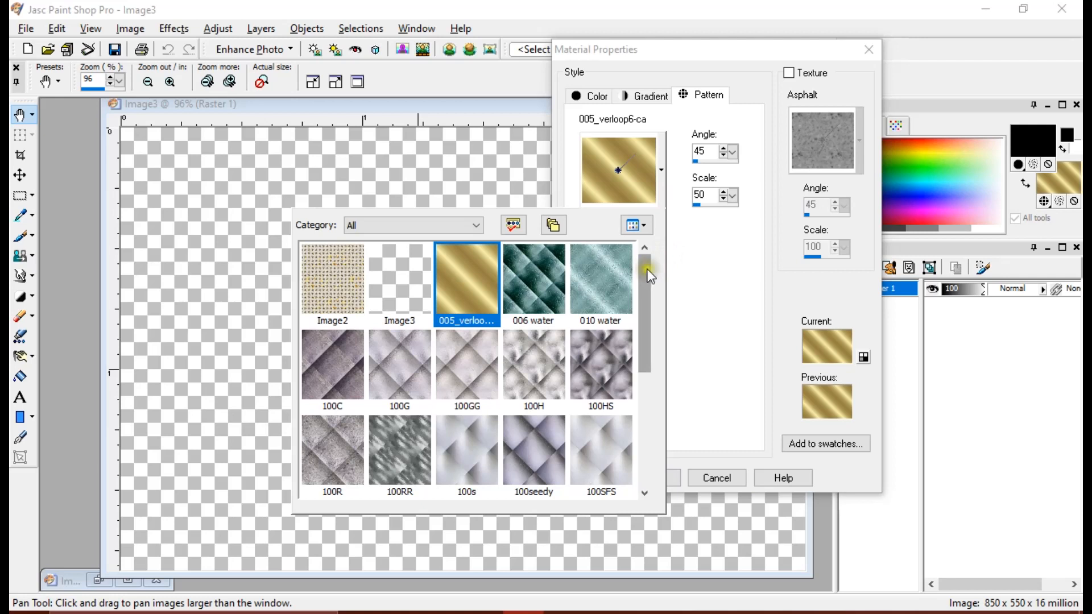
- Set the background material's pattern to Image2 (the bee honeycomb copy) at angle 0
click(332, 283)
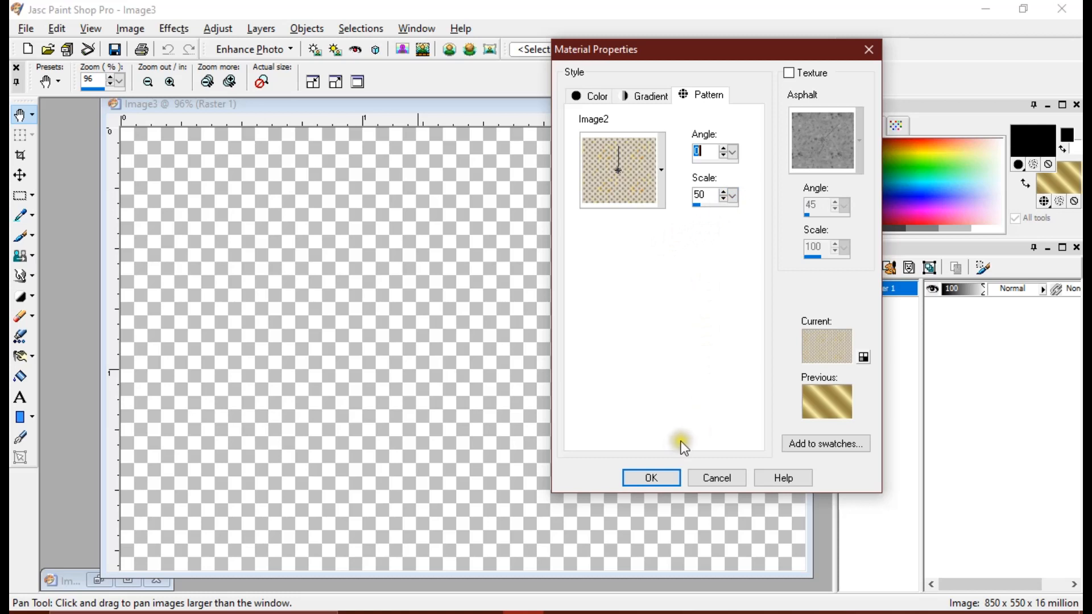
click(650, 477)
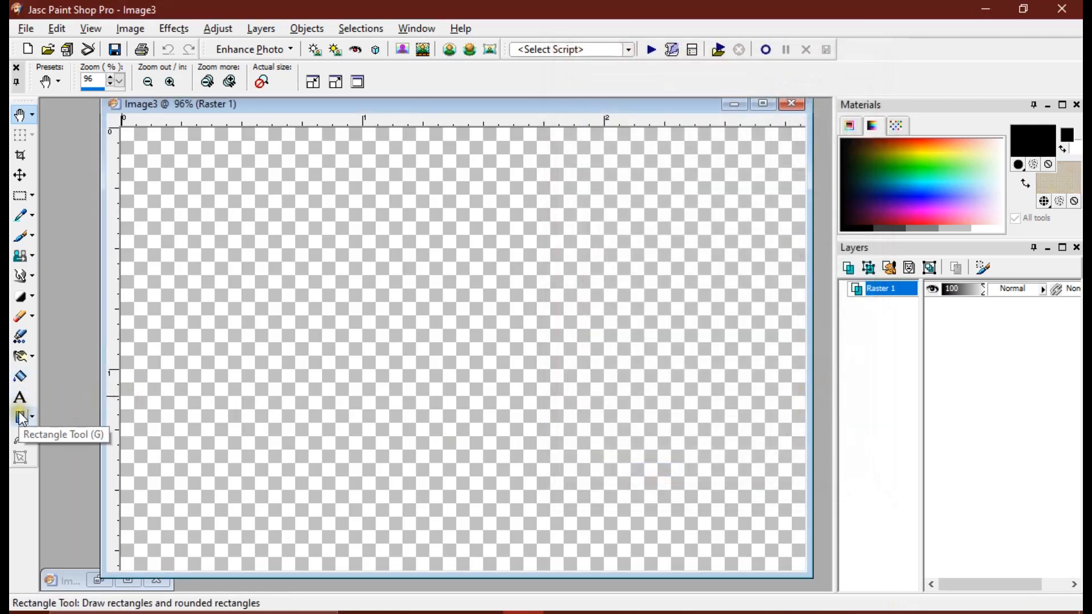
- Draw a bee-pattern-filled, black-outlined square with the Rectangle tool and convert it to a raster layer
click(20, 417)
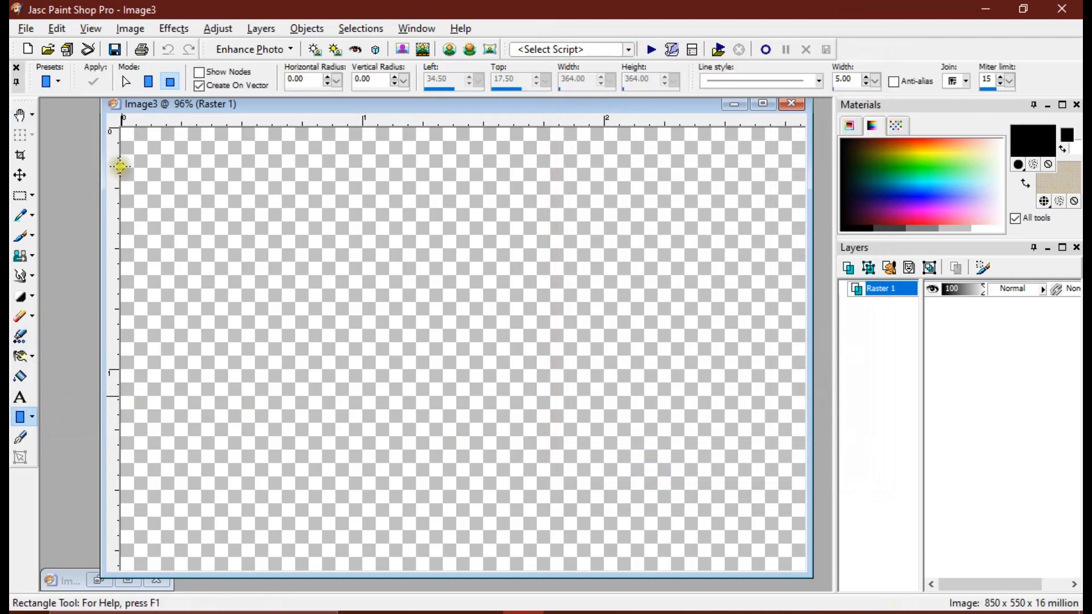
mouse_move(171, 82)
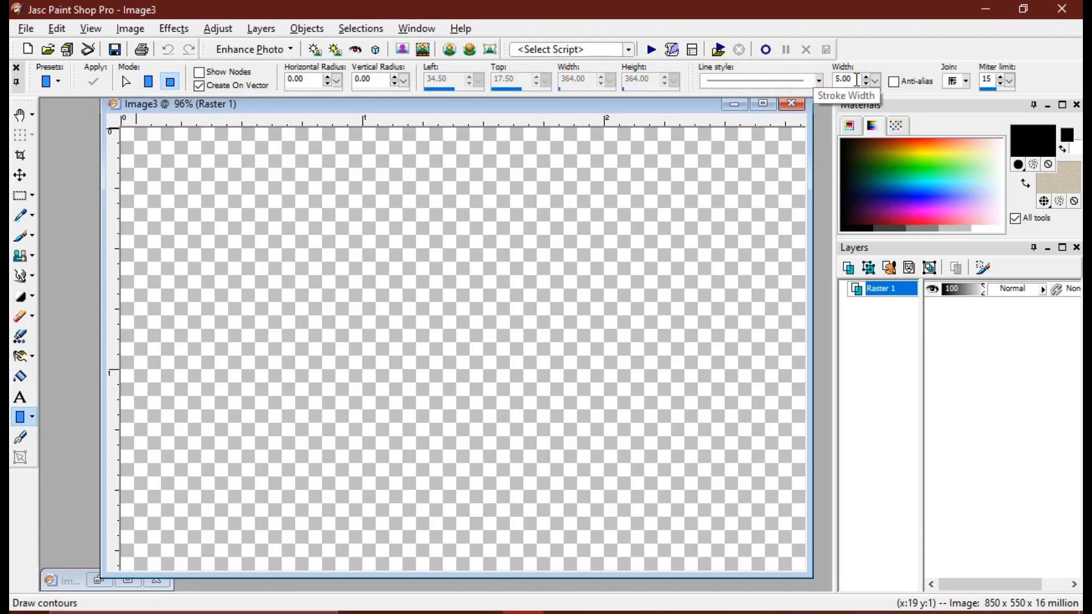
mouse_move(165, 157)
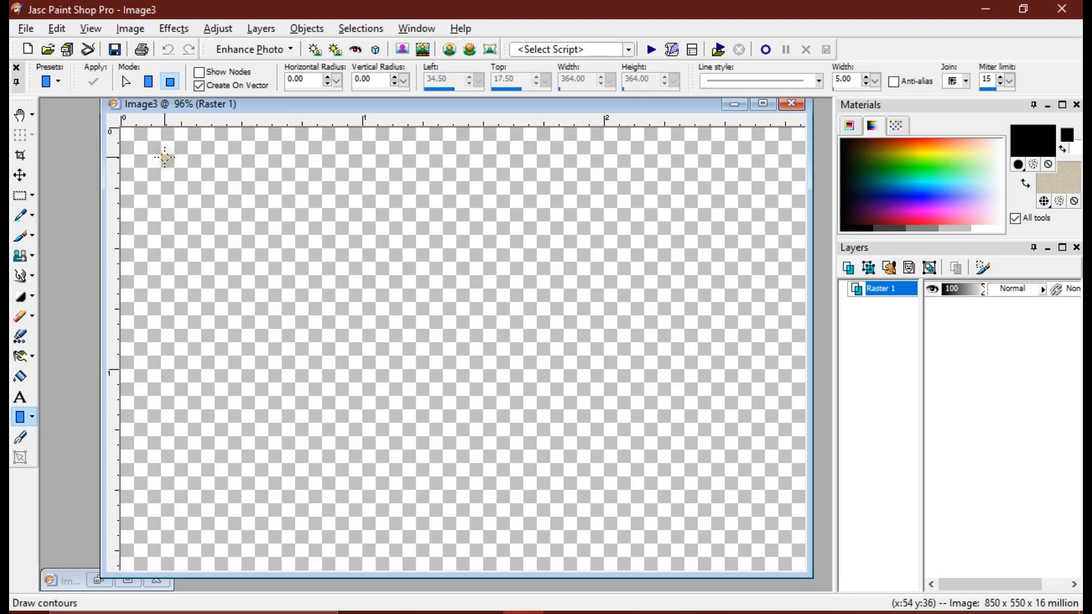
mouse_move(123, 119)
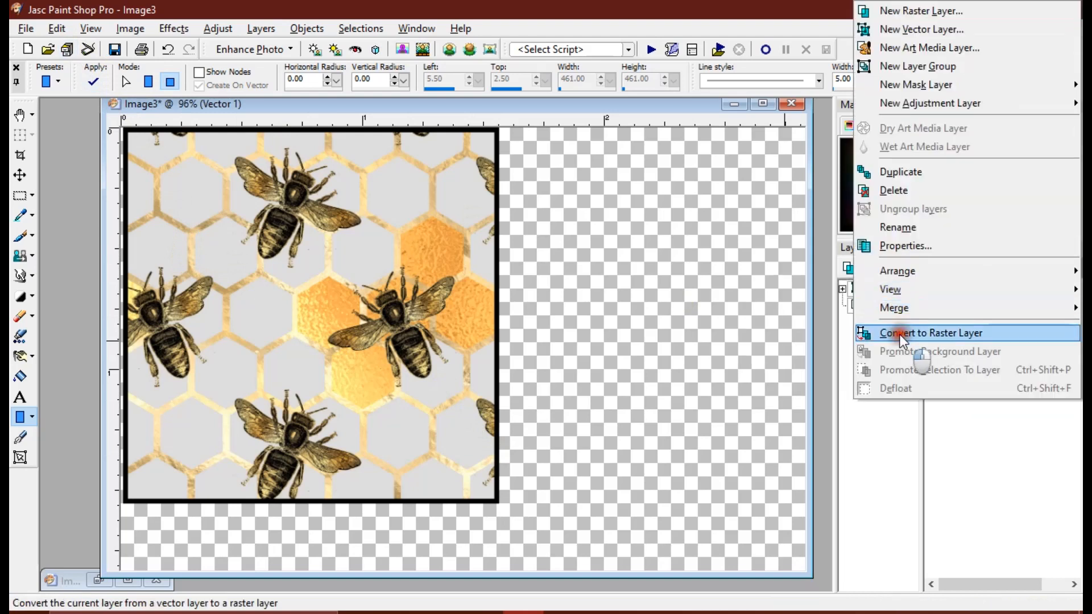
click(931, 333)
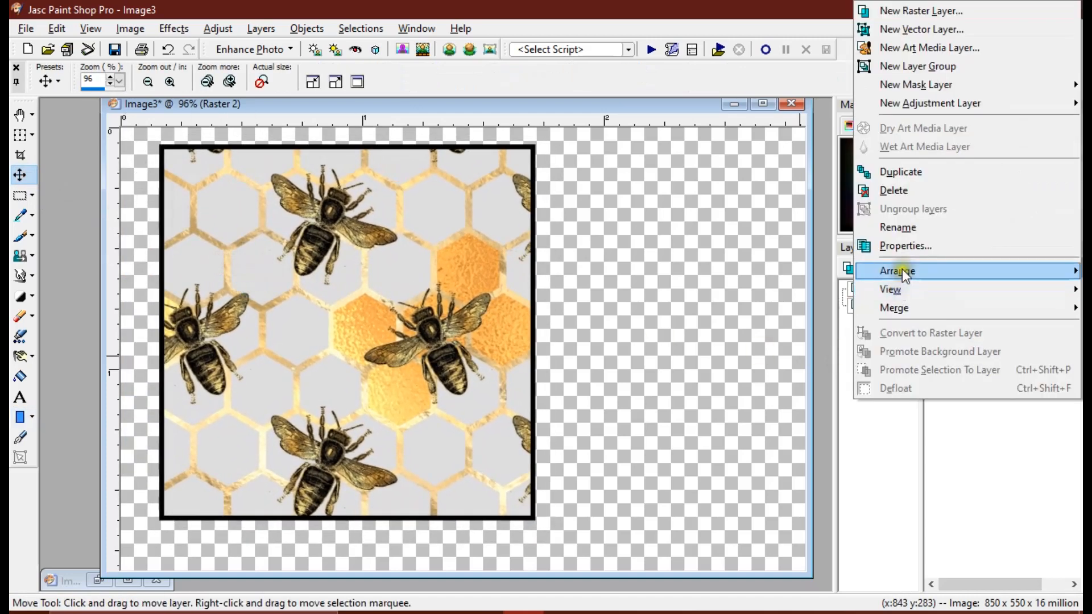
- Delete the square's layer, confirming the deletion
click(895, 190)
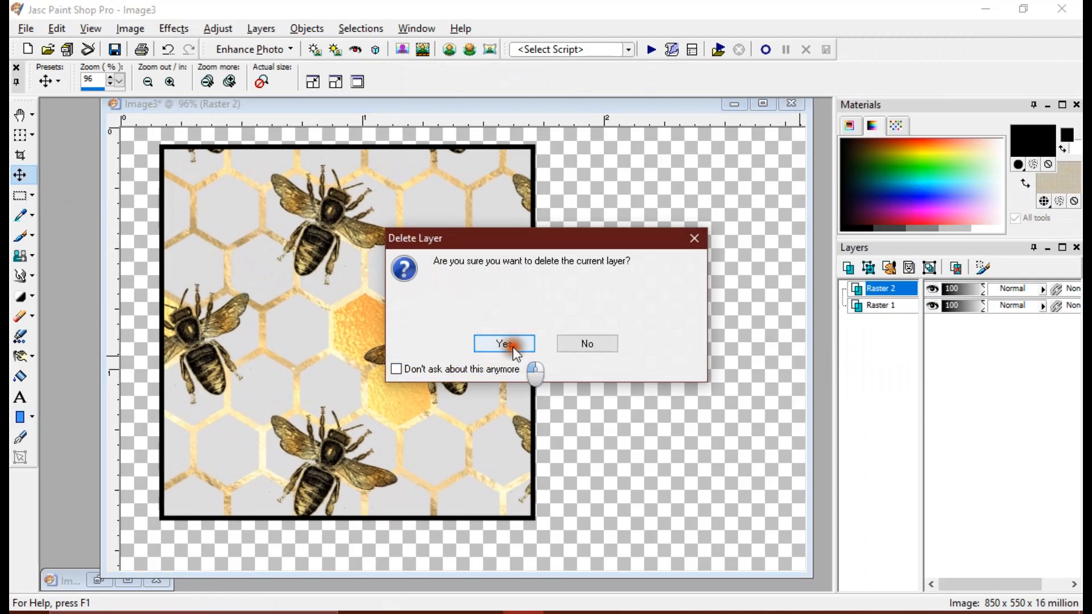
click(504, 343)
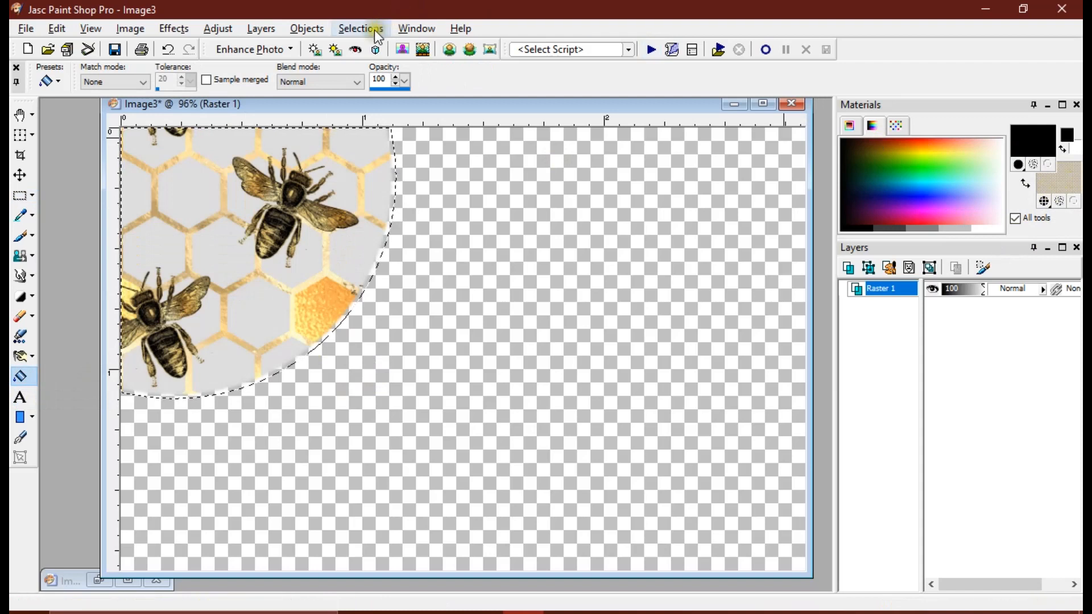
mouse_move(249, 327)
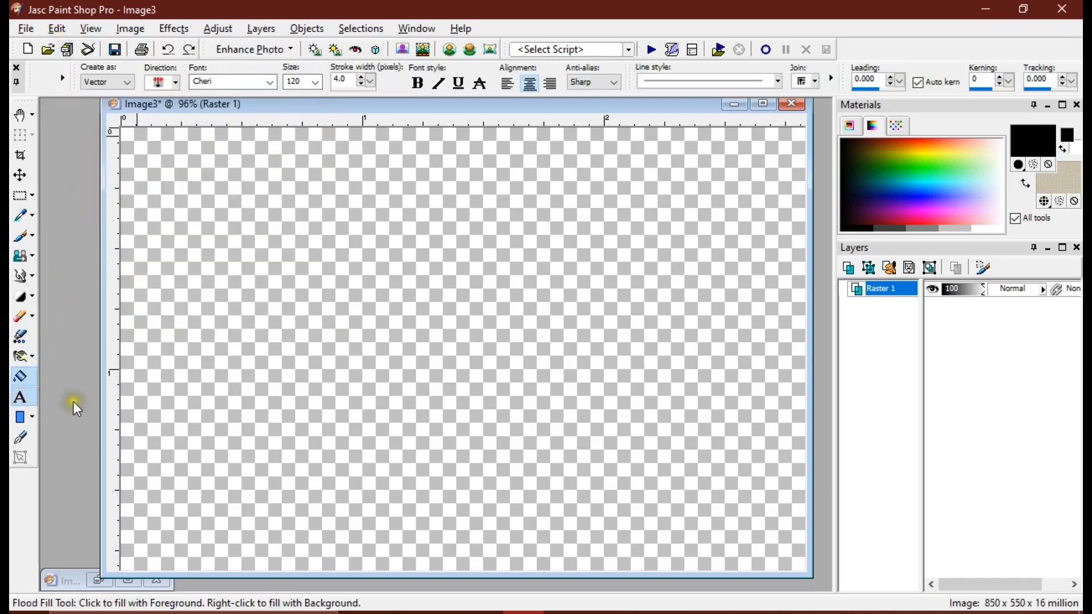
- Add the word 'hello' as bee-patterned, black-outlined vector text with the Text tool
click(20, 398)
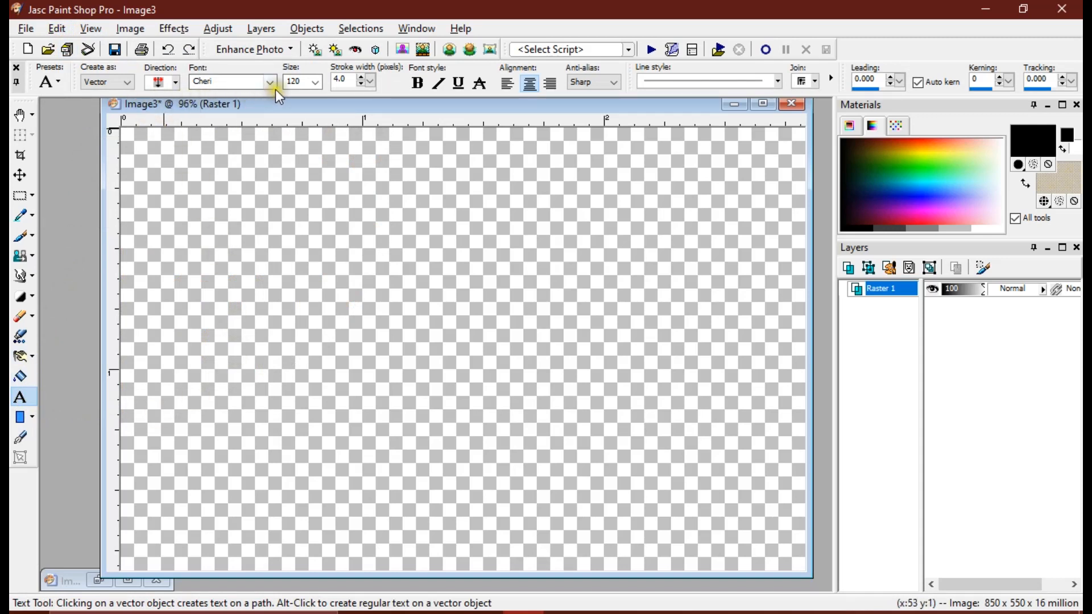
click(270, 82)
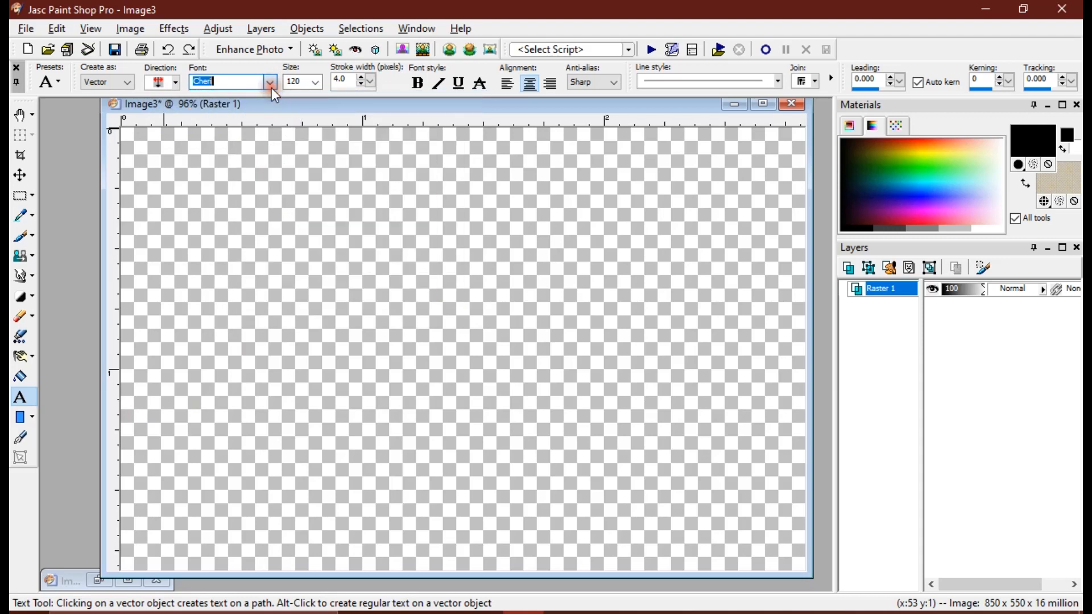
mouse_move(308, 83)
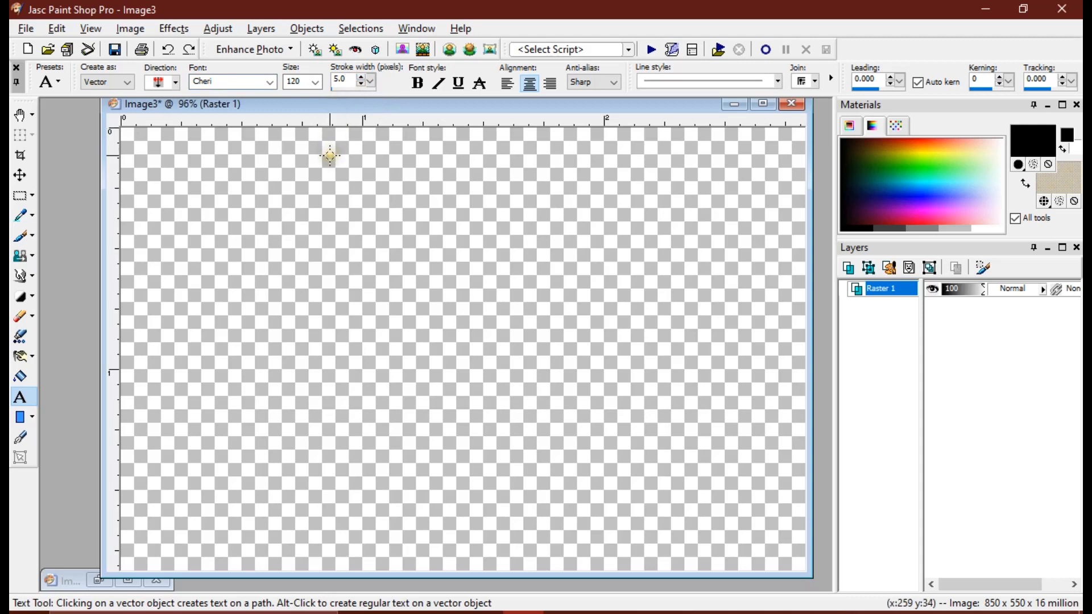
mouse_move(1054, 172)
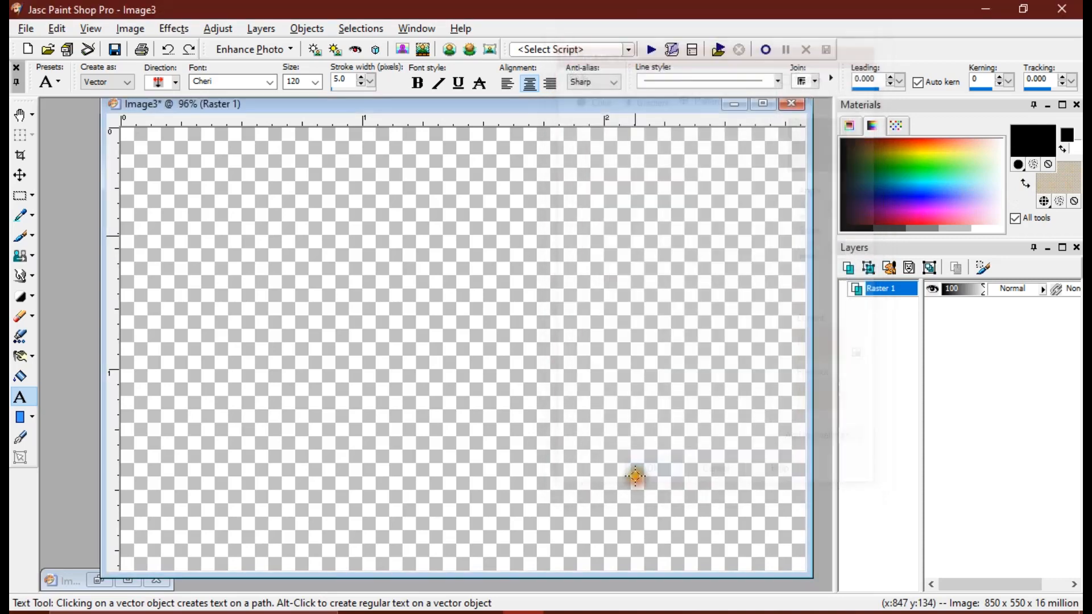
mouse_move(419, 330)
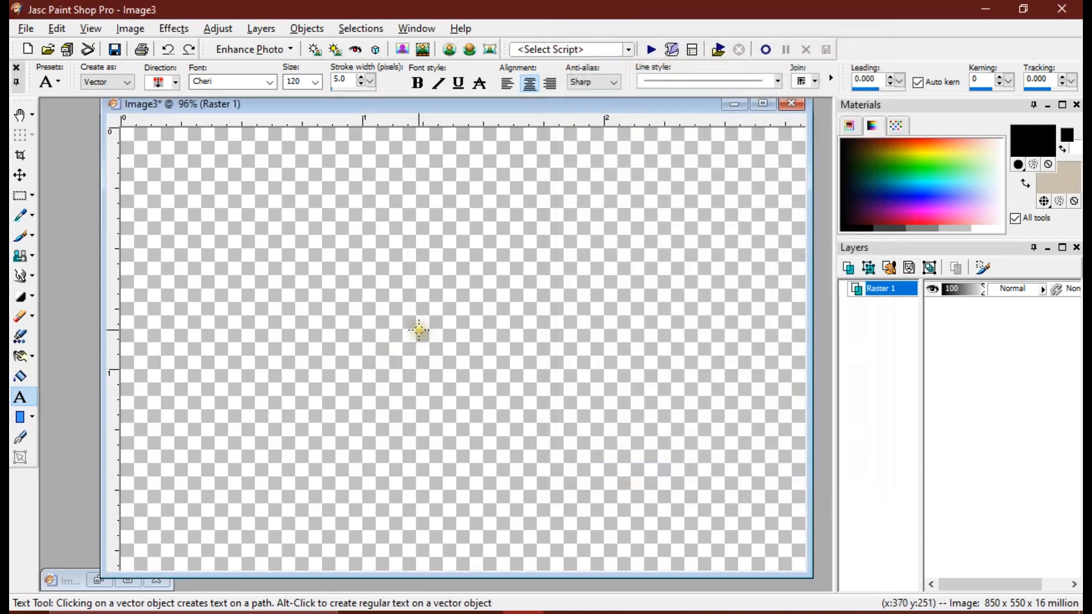
click(417, 331)
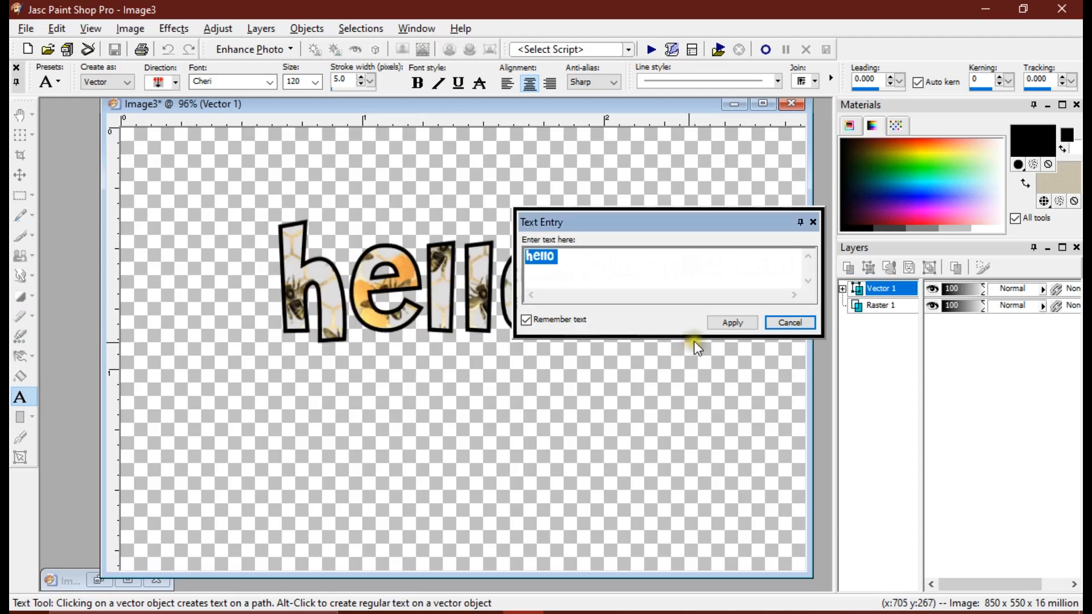
click(730, 322)
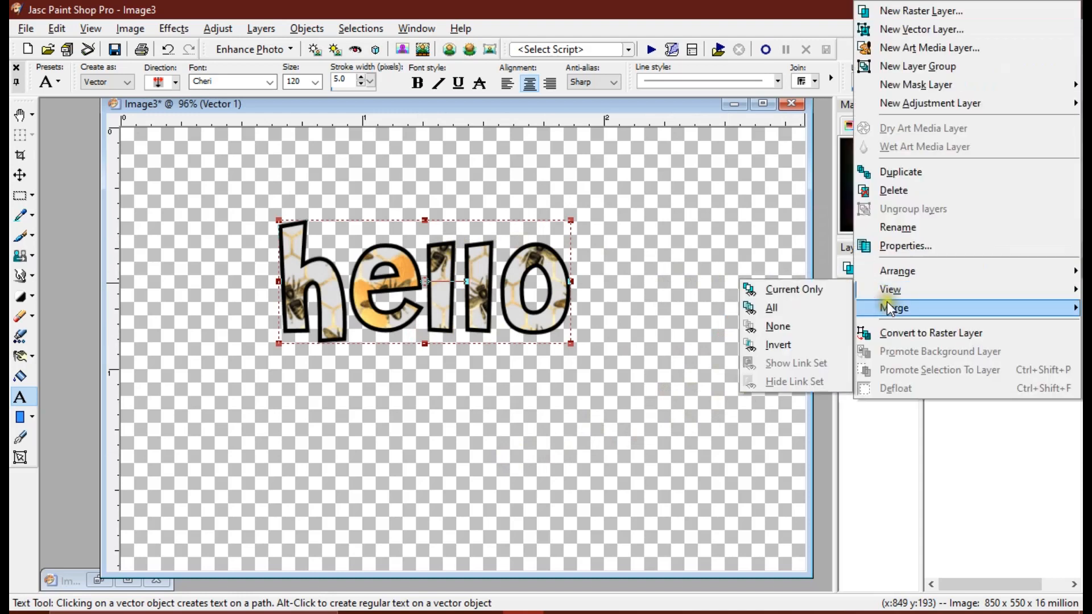
- Convert the hello text to a raster layer, then float and defloat its selection
click(772, 307)
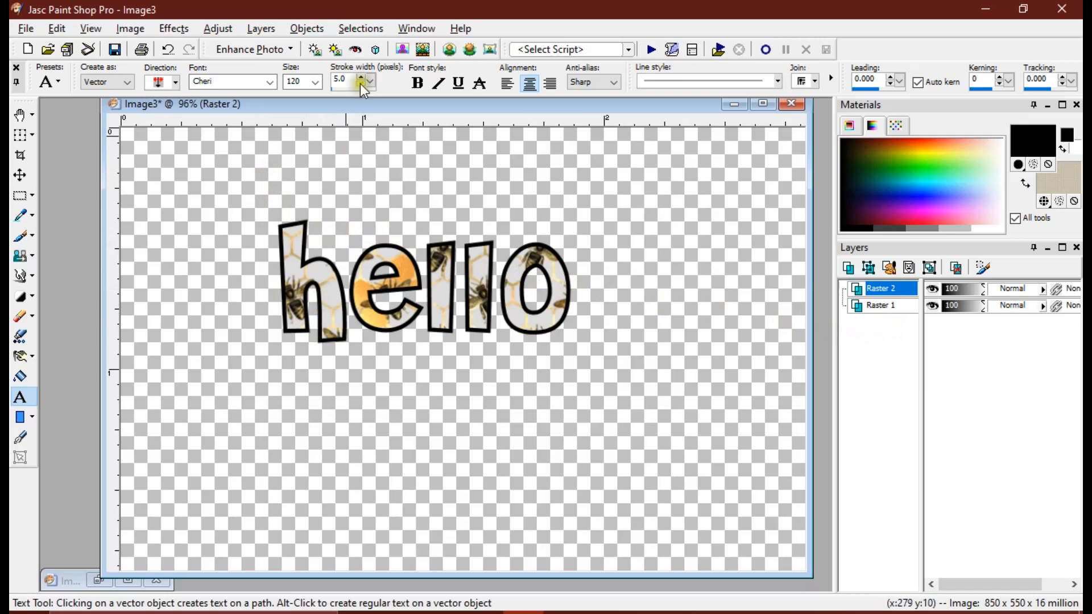
click(361, 28)
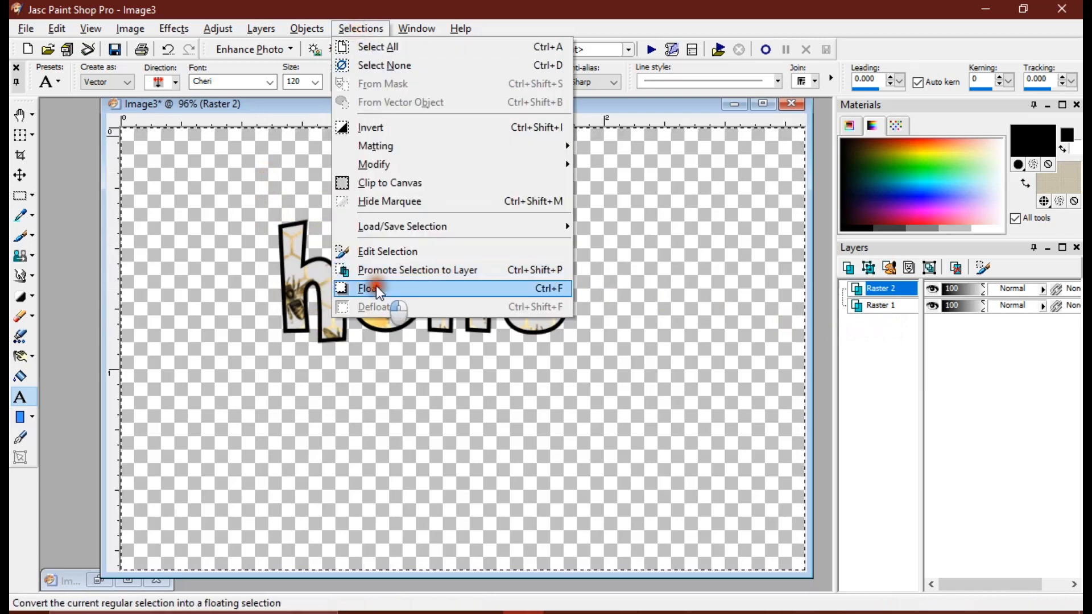
click(368, 288)
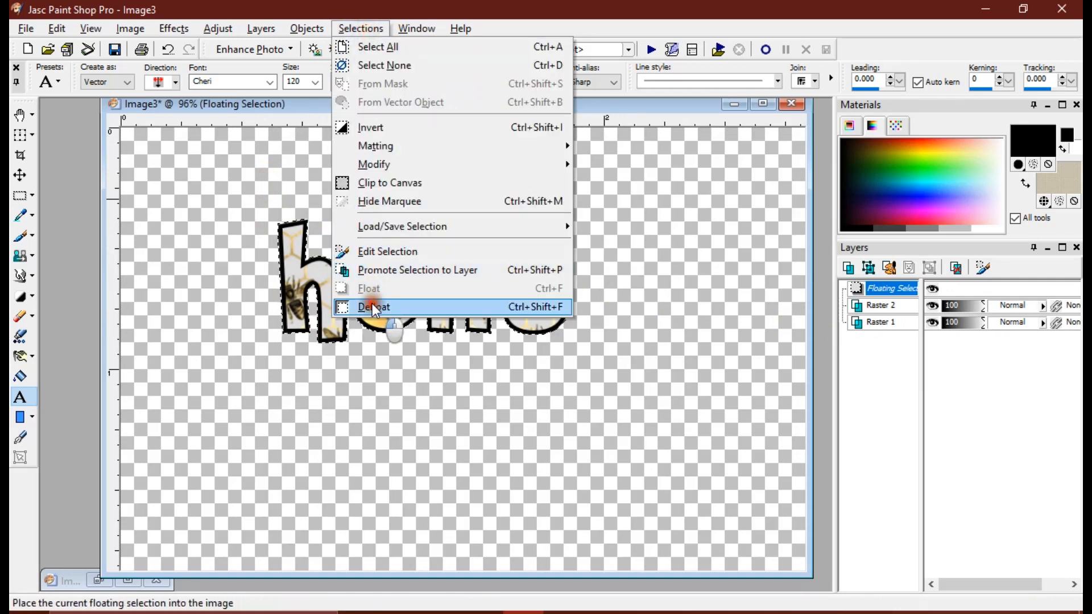
click(373, 306)
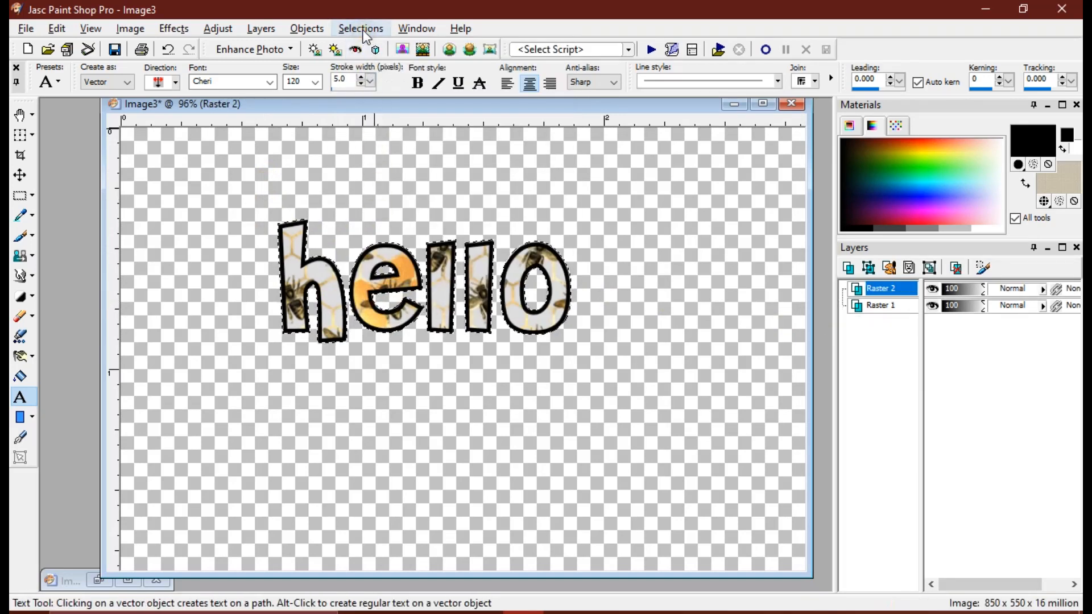
- Contract the letter selection inward by 5 pixels via Selections > Modify > Contract
click(361, 28)
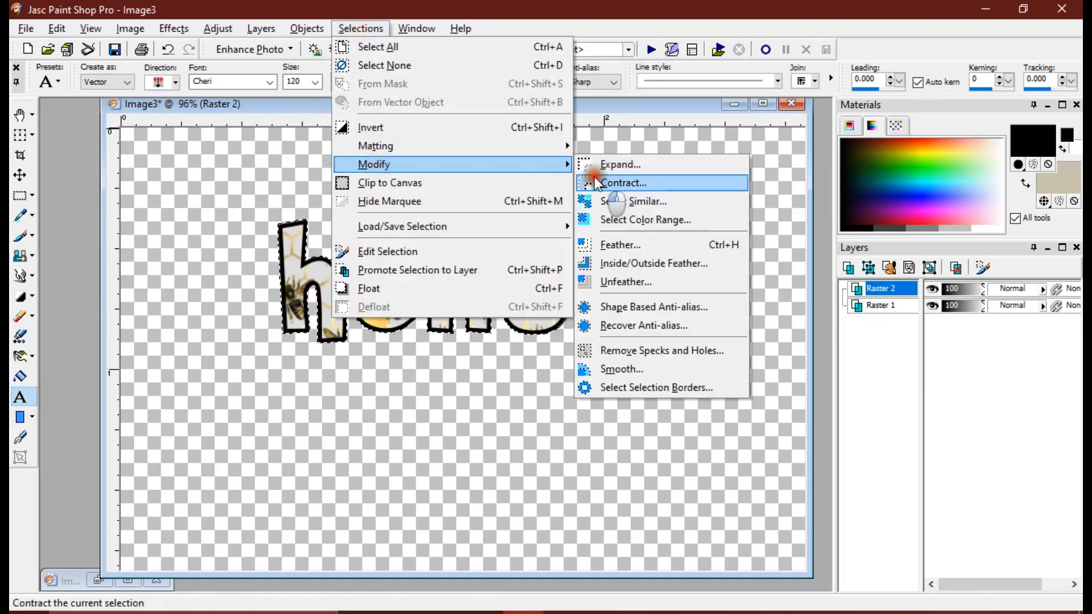
click(624, 182)
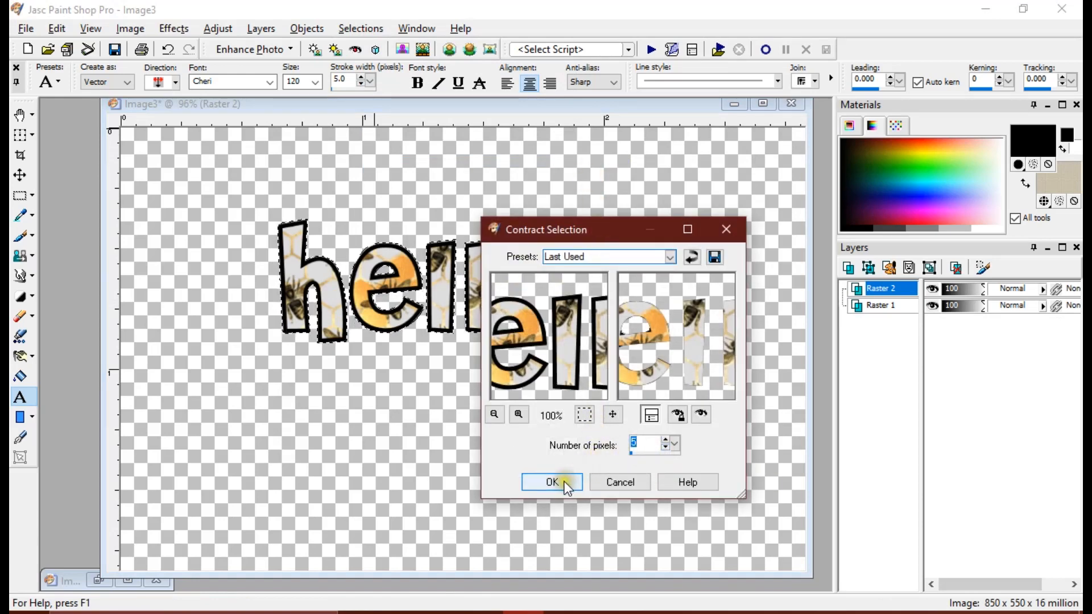
click(647, 445)
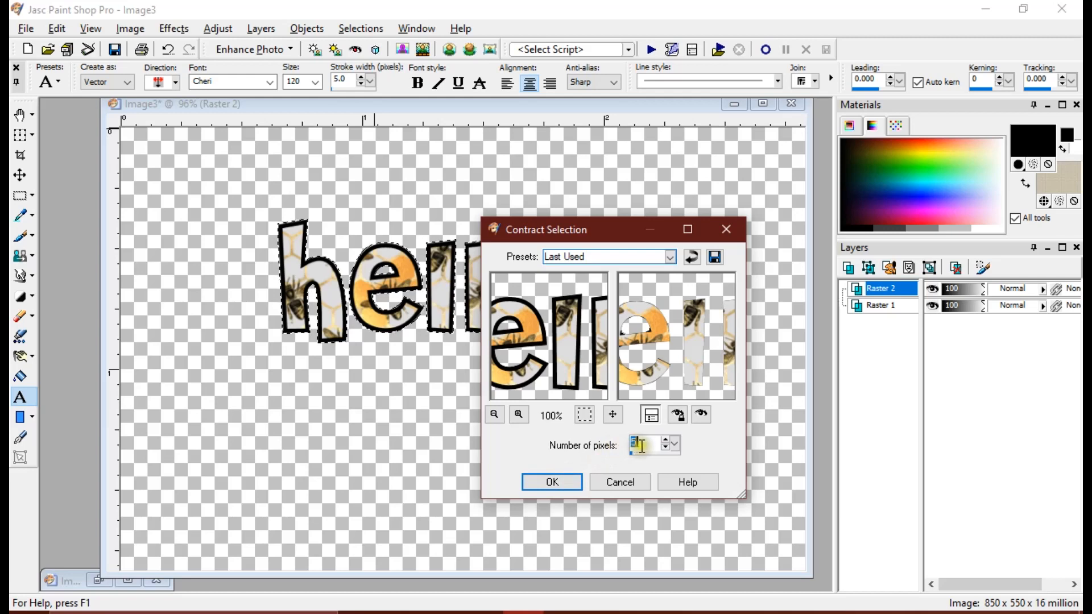
click(551, 483)
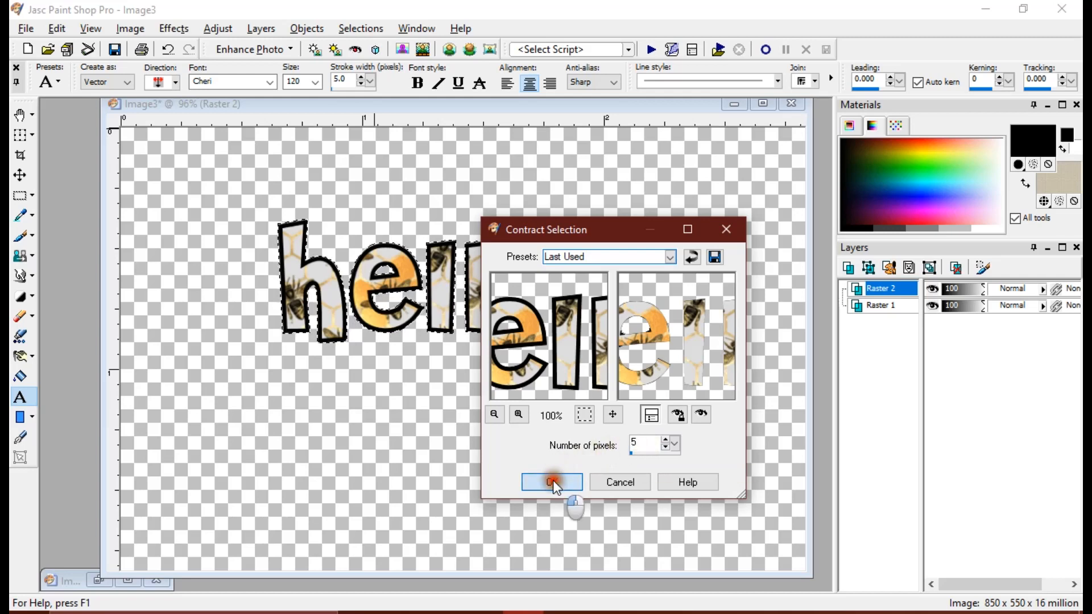
click(550, 482)
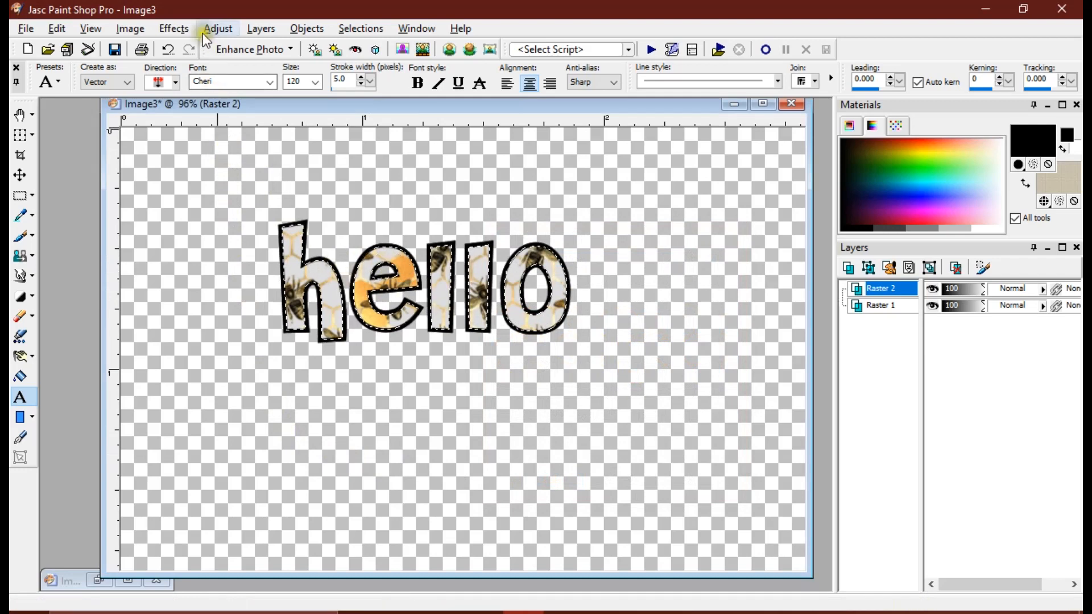
- Apply an Inner Bevel to the hello letters, deselect, then add a Drop Shadow
click(173, 28)
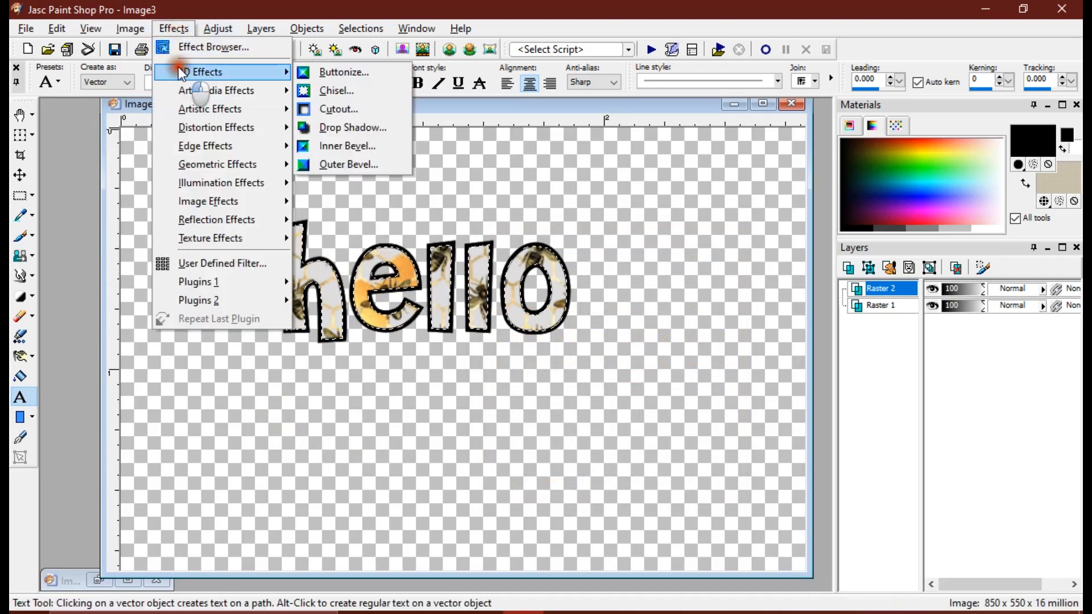
click(347, 147)
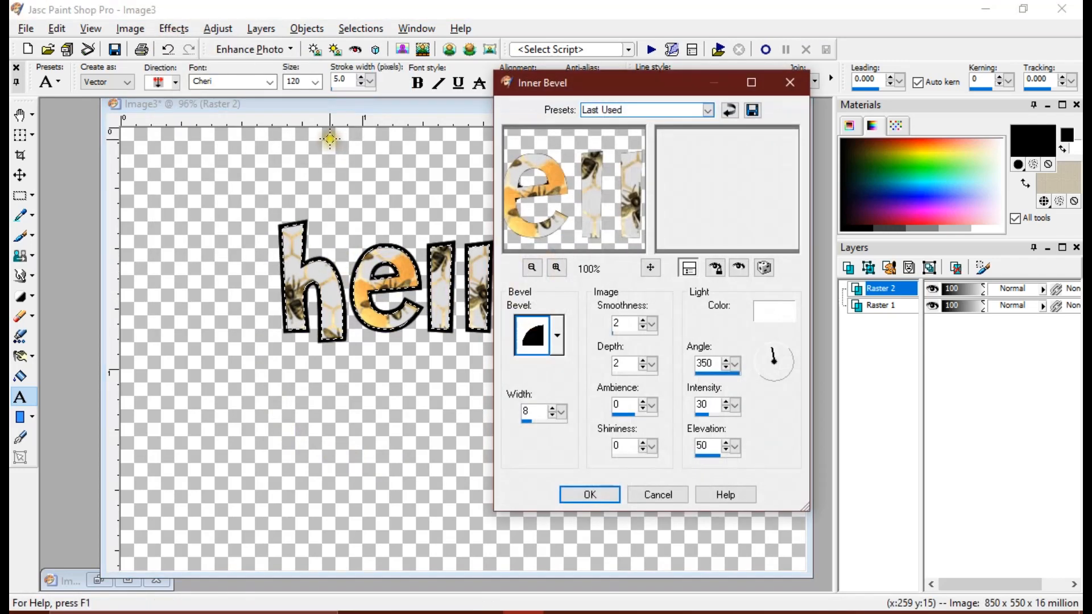
click(588, 495)
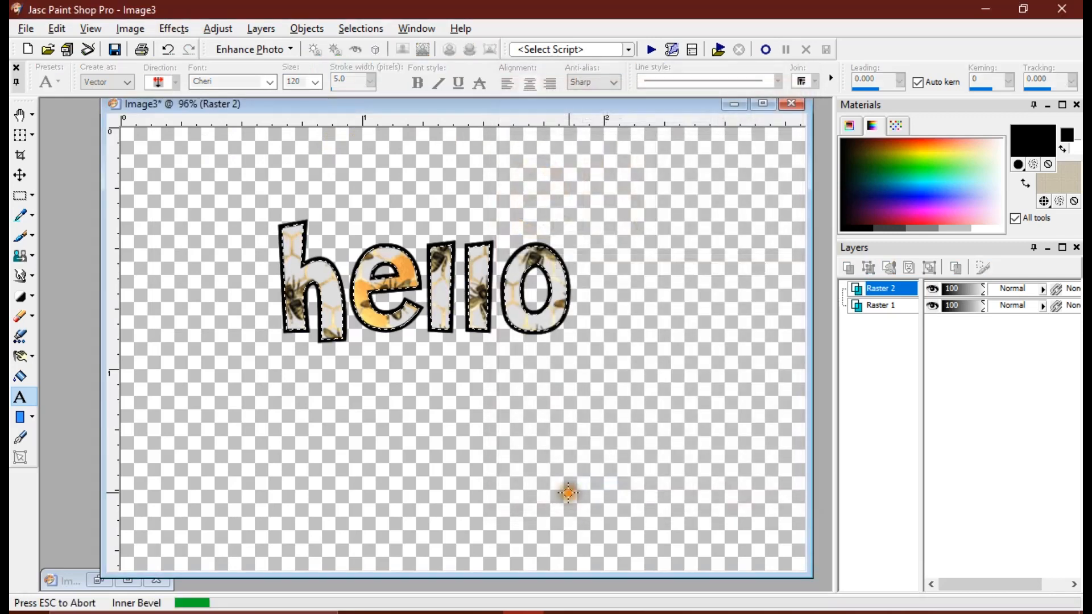
click(360, 28)
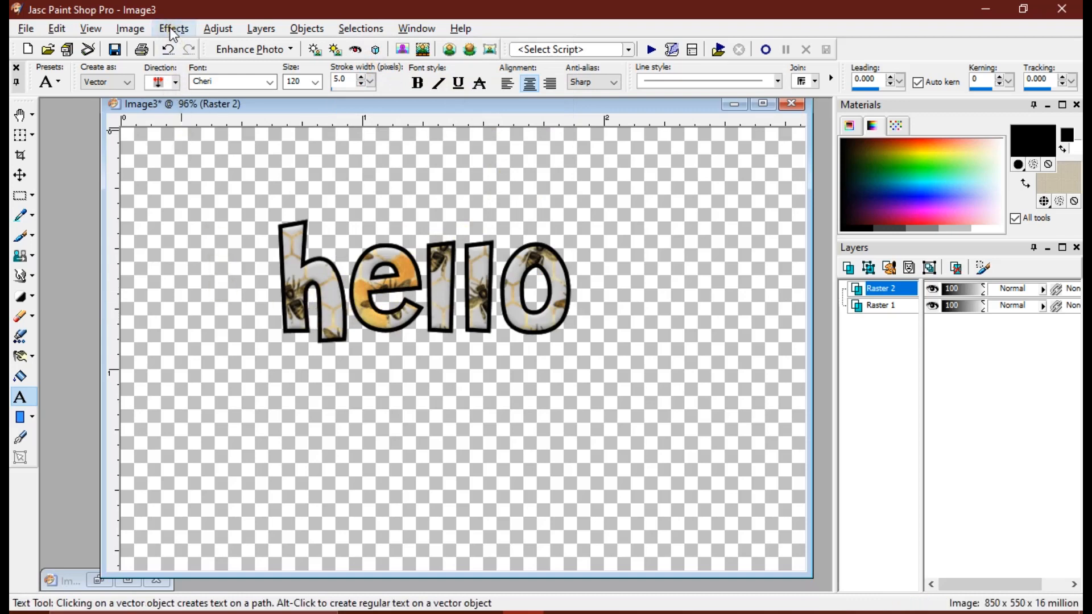
click(173, 27)
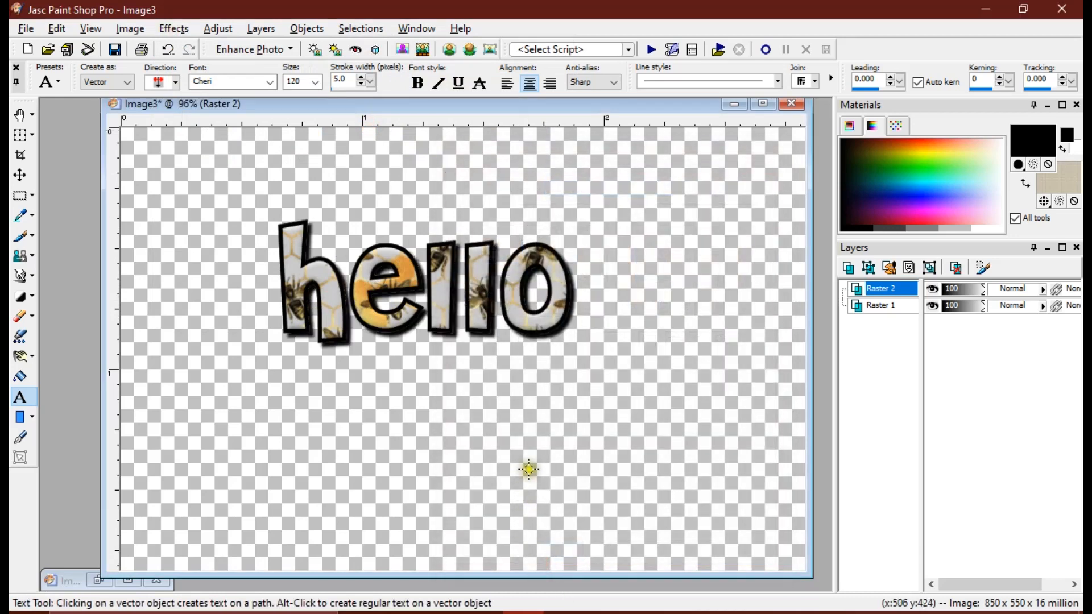
mouse_move(568, 337)
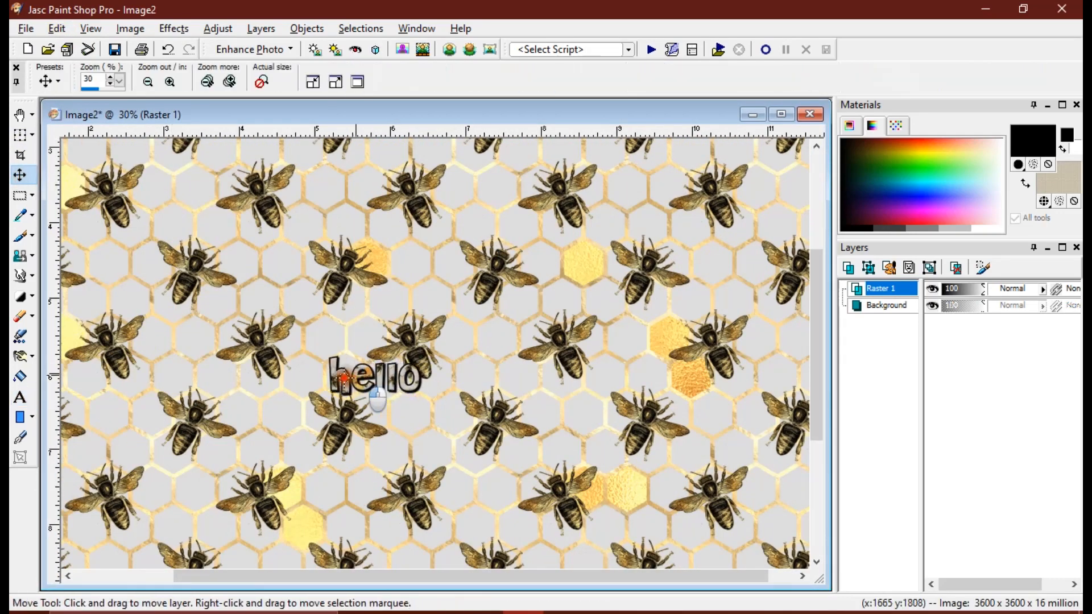
- Reposition the pasted hello layer on the background and resize it to 235 percent
drag(376, 380, 194, 188)
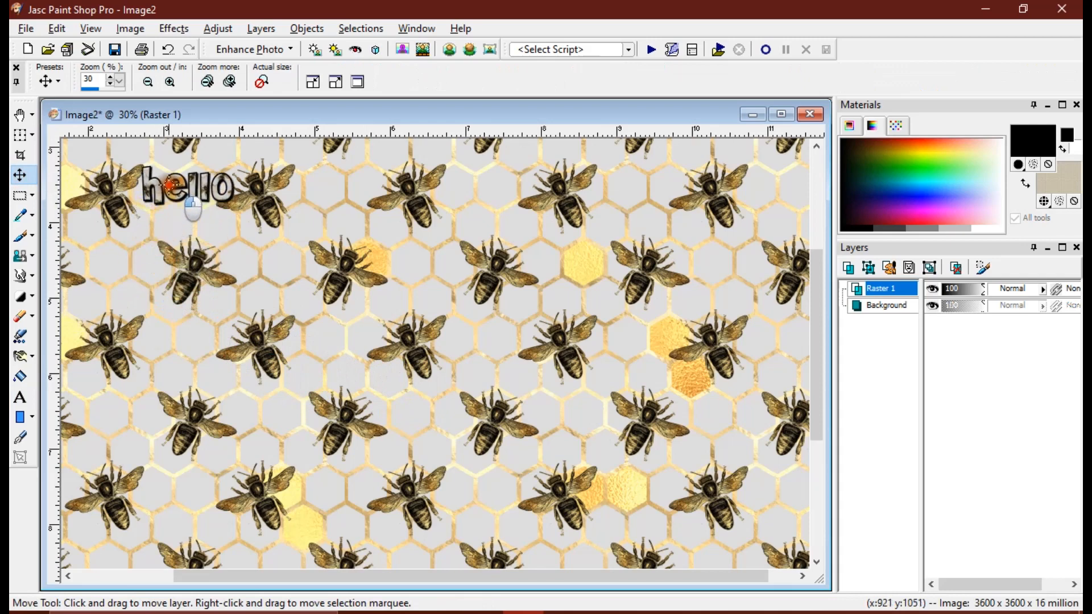
drag(184, 187, 324, 223)
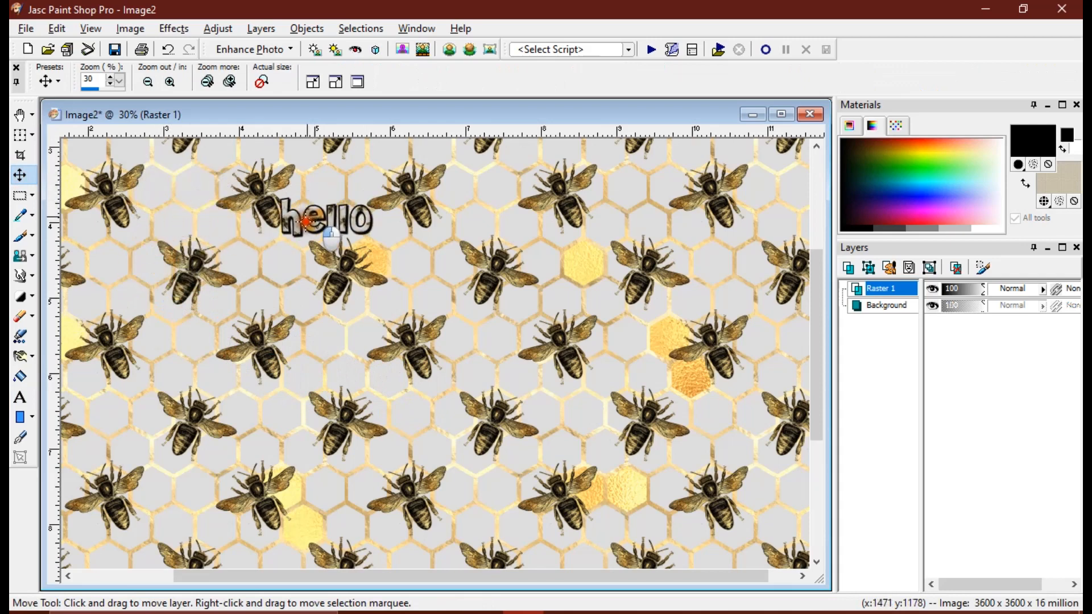
click(130, 27)
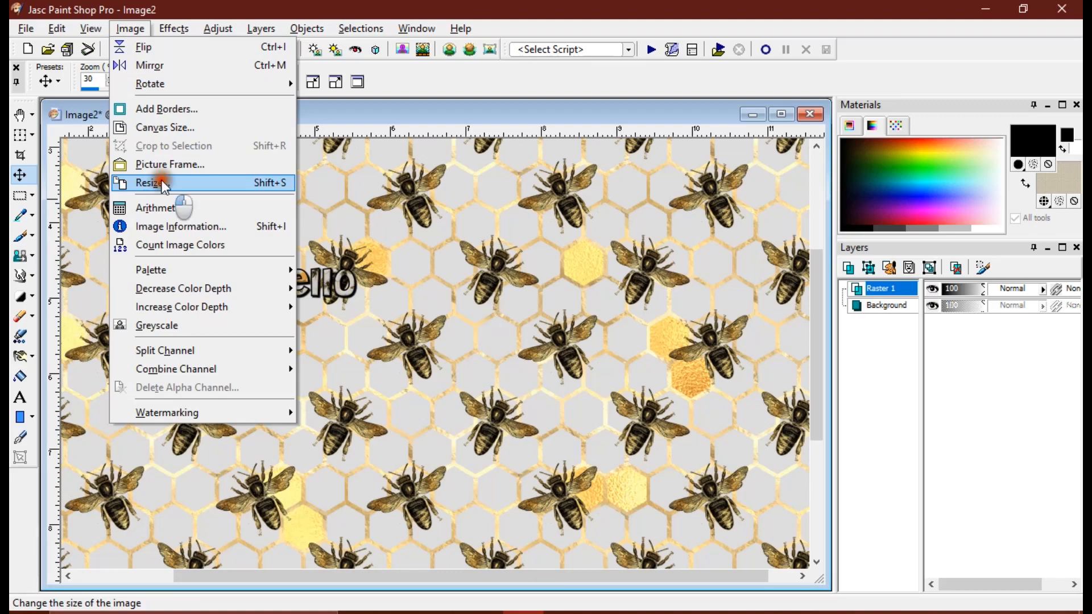
click(149, 182)
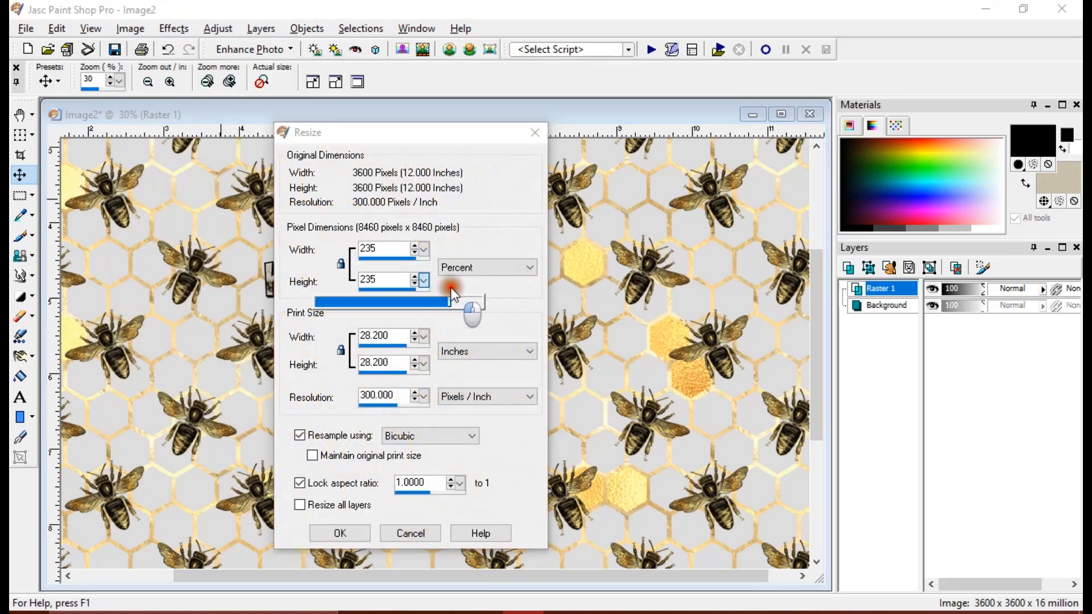
click(339, 532)
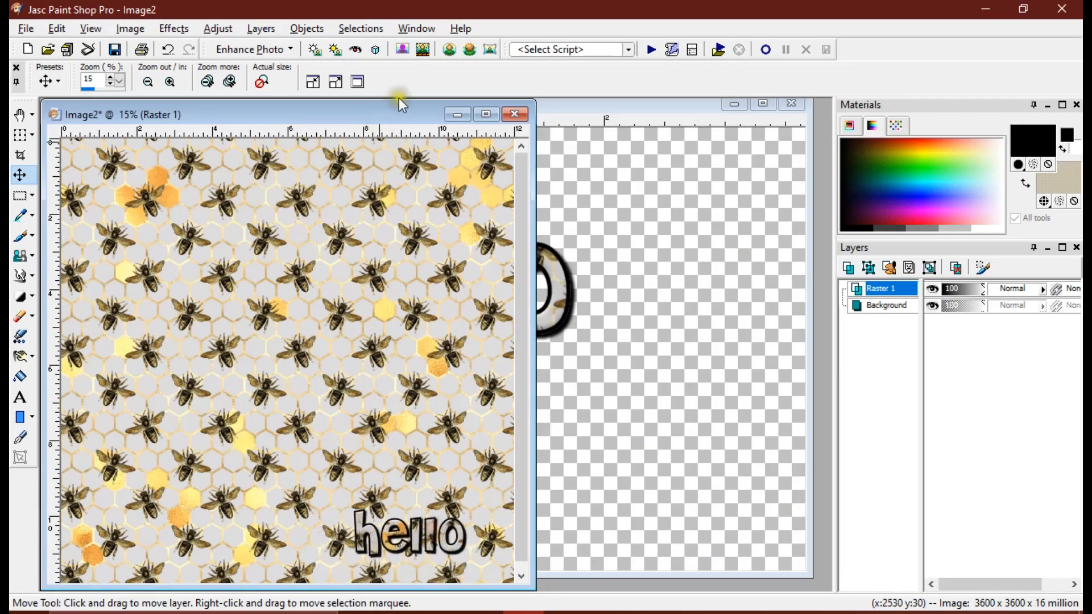
- Close the Image2 bee background without saving its changes
click(514, 114)
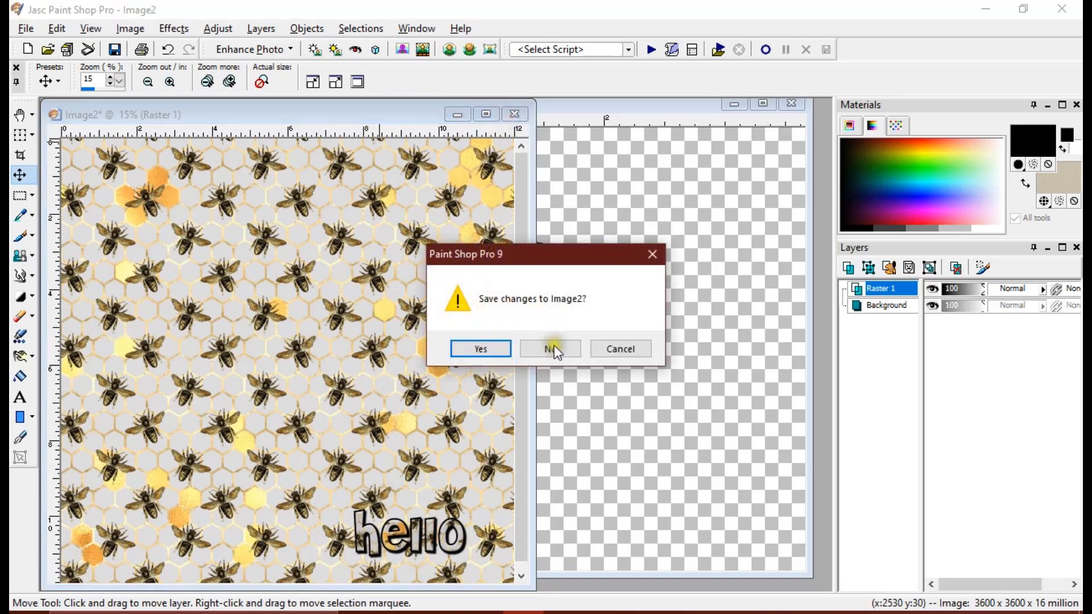
click(548, 348)
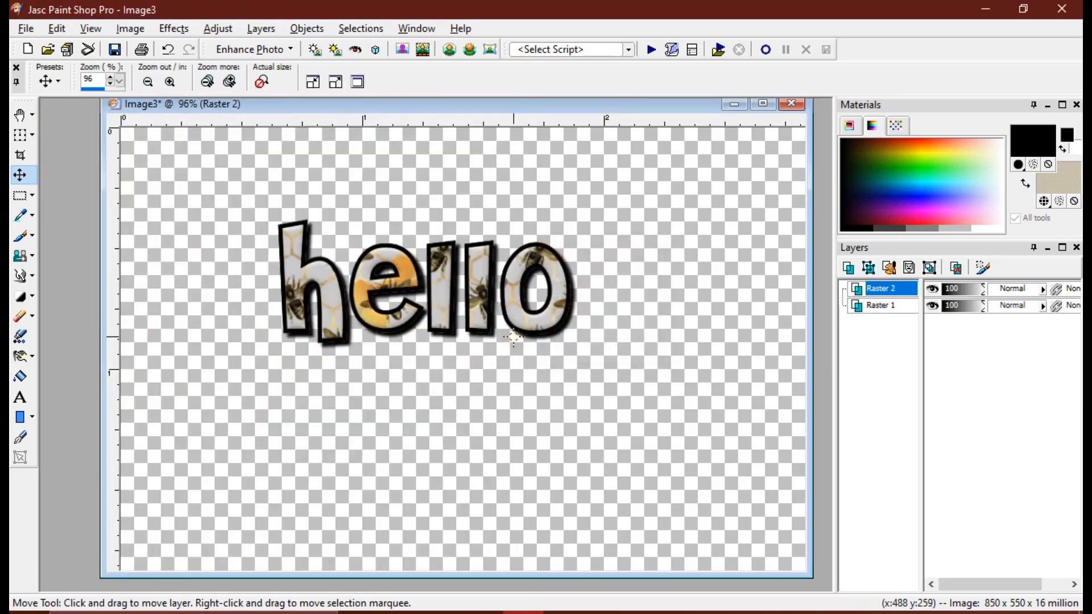